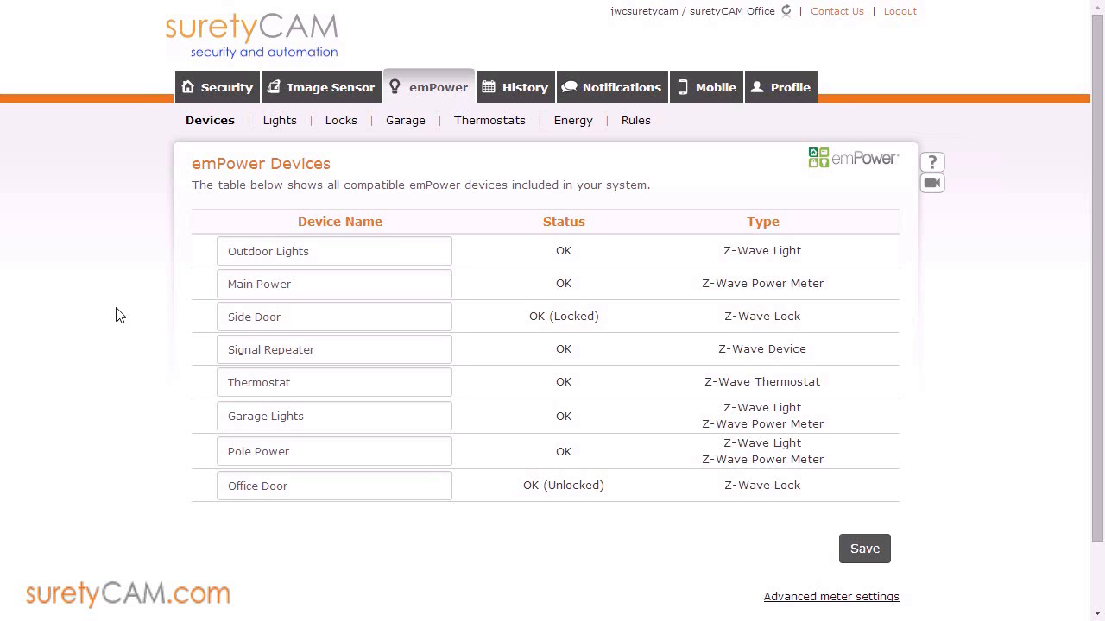
{"action": "mouse_move", "coordinate": [117, 317]}
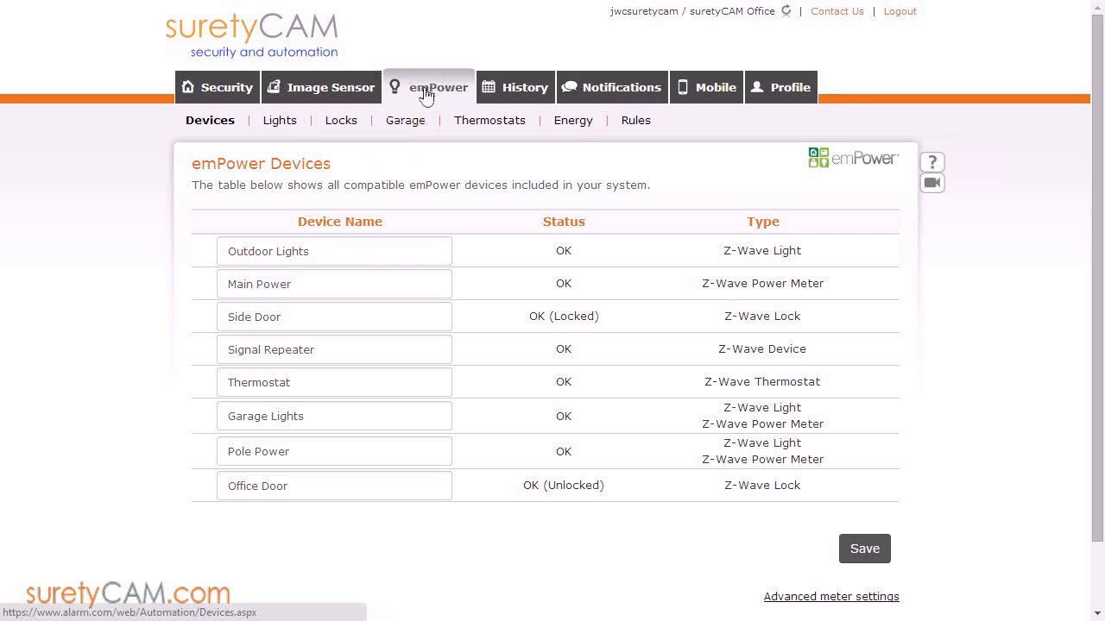
{"action": "mouse_move", "coordinate": [635, 120]}
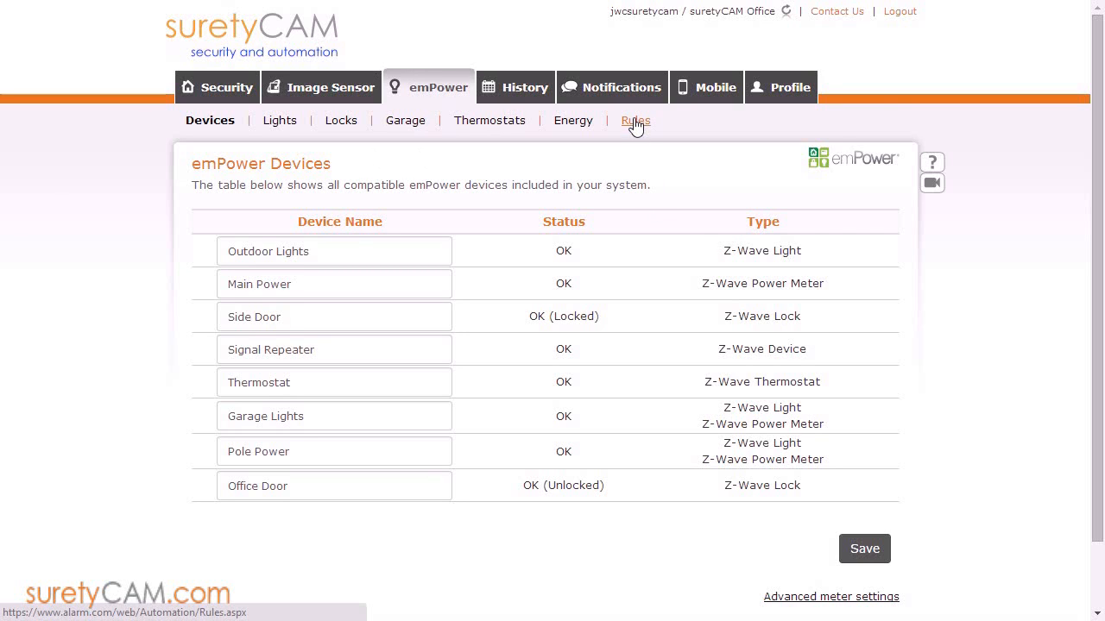
- Open the emPower Rules summary and begin adding an event-triggered rule
{"action": "left_click", "coordinate": [635, 120]}
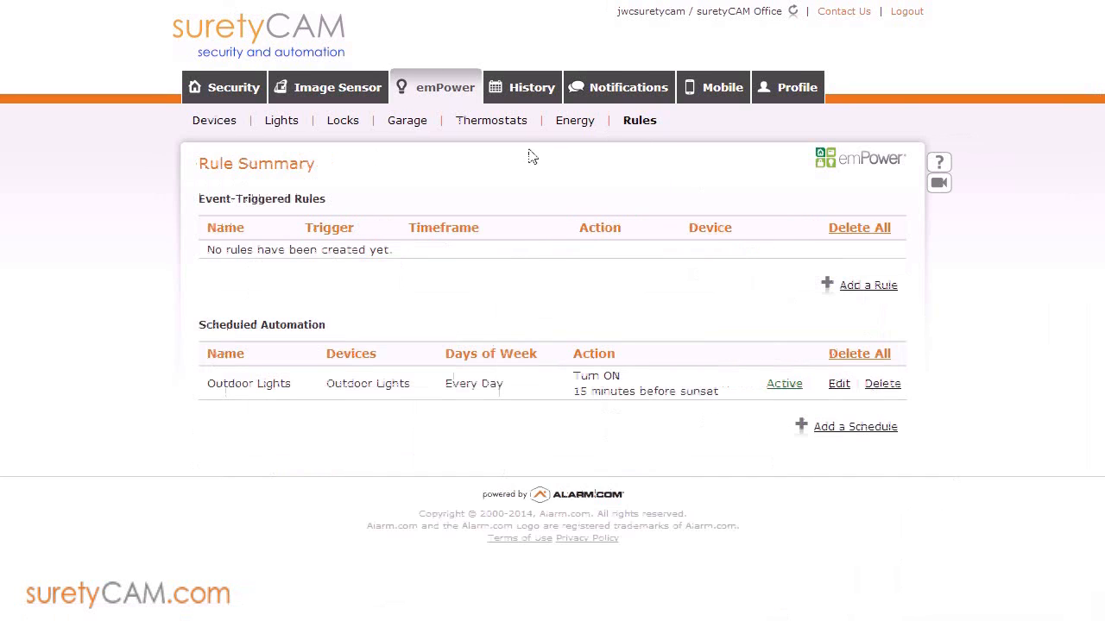
{"action": "mouse_move", "coordinate": [793, 308]}
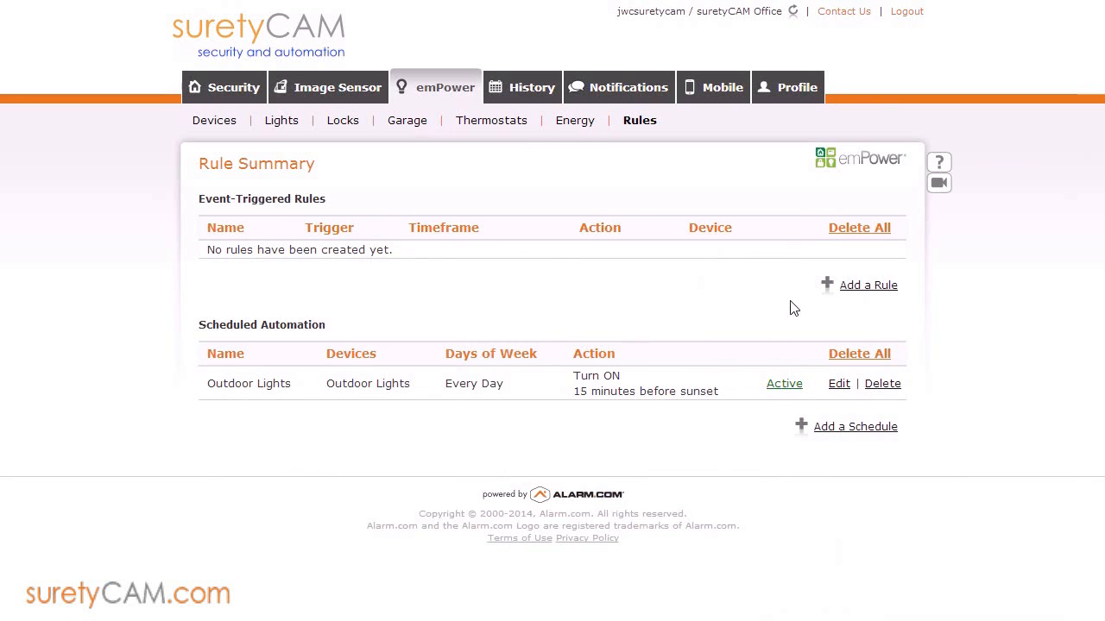
{"action": "left_click", "coordinate": [868, 284]}
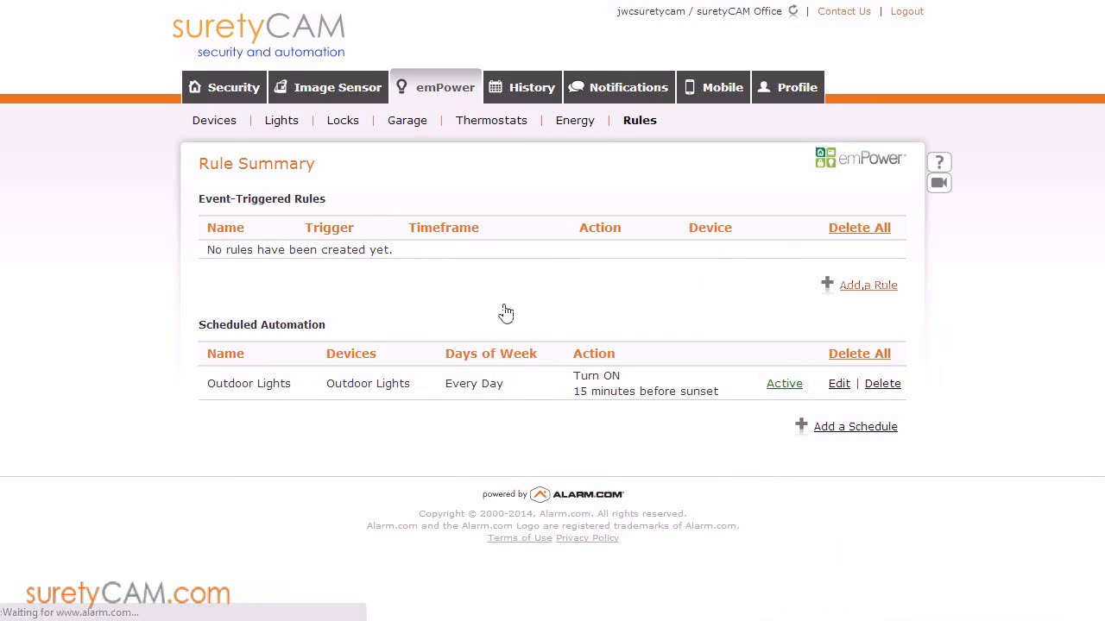
- Name the rule 'Lights on Alarm', keeping Lights as the automation target
{"action": "left_click", "coordinate": [868, 285]}
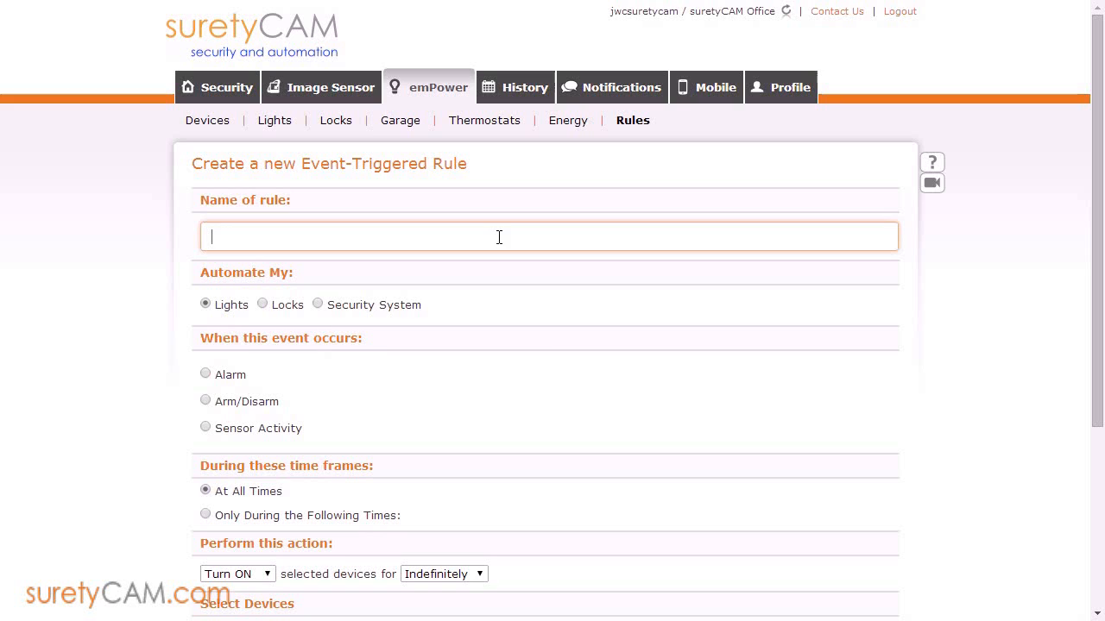
{"action": "mouse_move", "coordinate": [555, 261]}
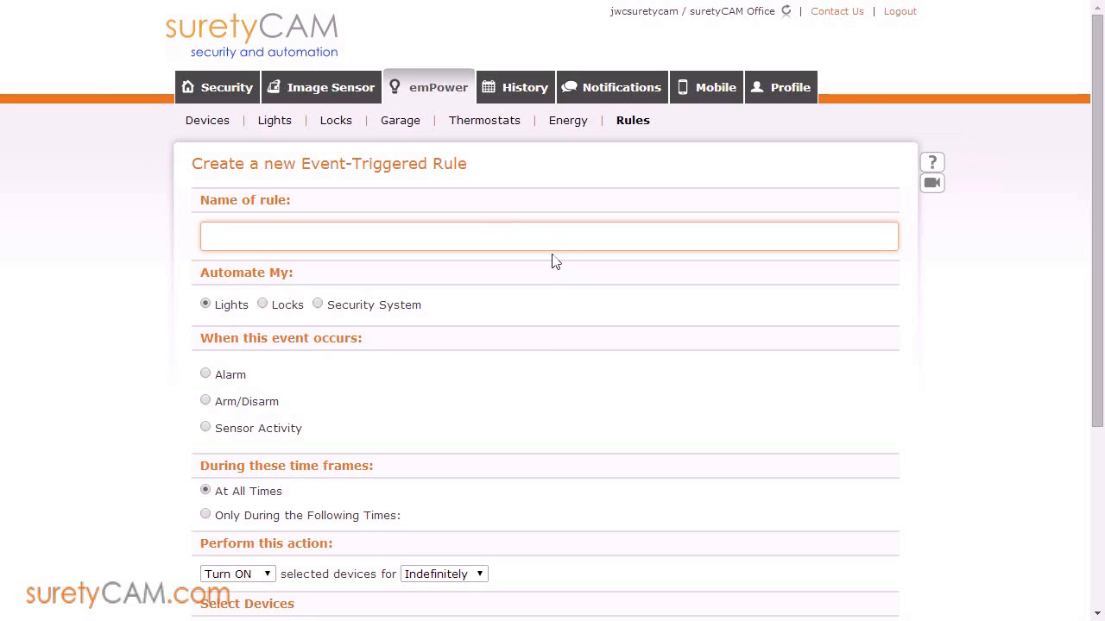
{"action": "type", "text": "Lights on Alarm"}
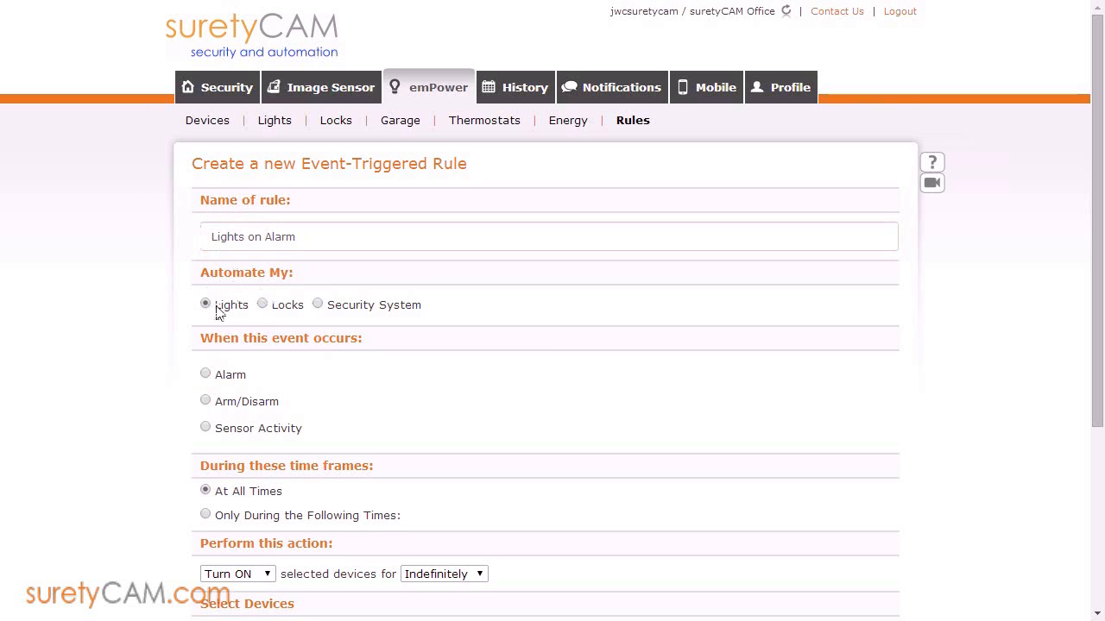
{"action": "mouse_move", "coordinate": [214, 371]}
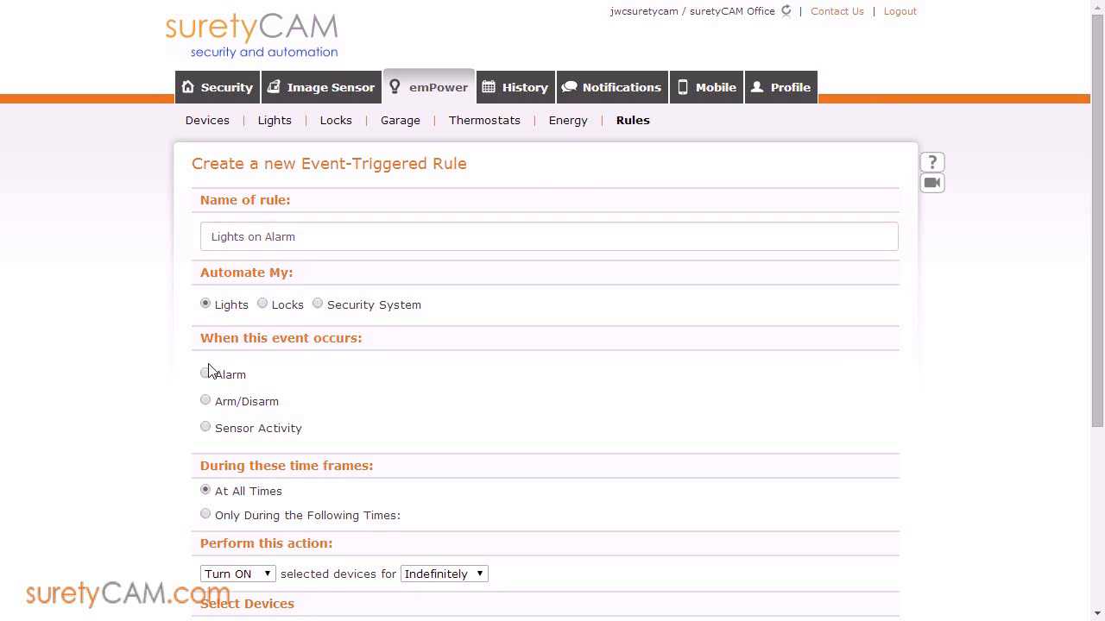
- Set the trigger event to Alarm from Any Intrusion Sensor
{"action": "left_click", "coordinate": [205, 373]}
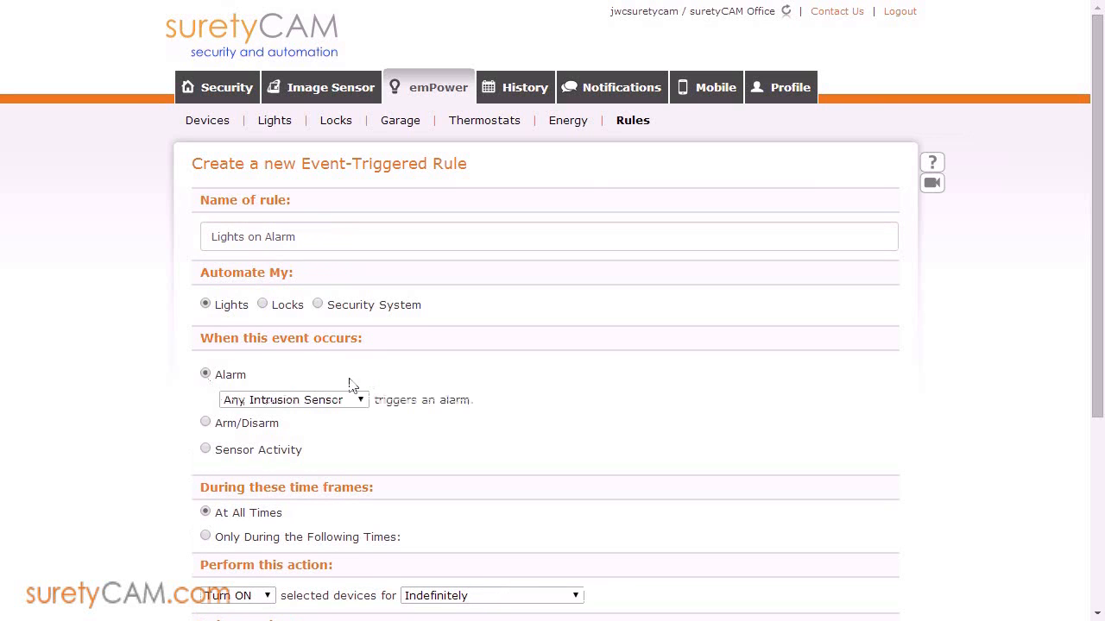
{"action": "left_click", "coordinate": [293, 400]}
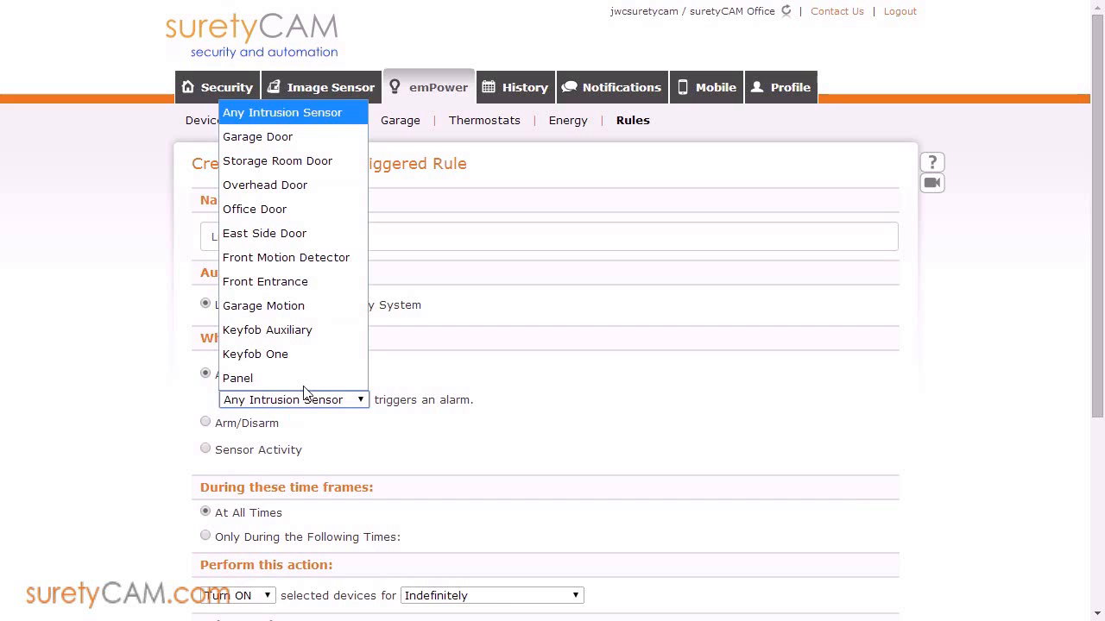
{"action": "mouse_move", "coordinate": [264, 185]}
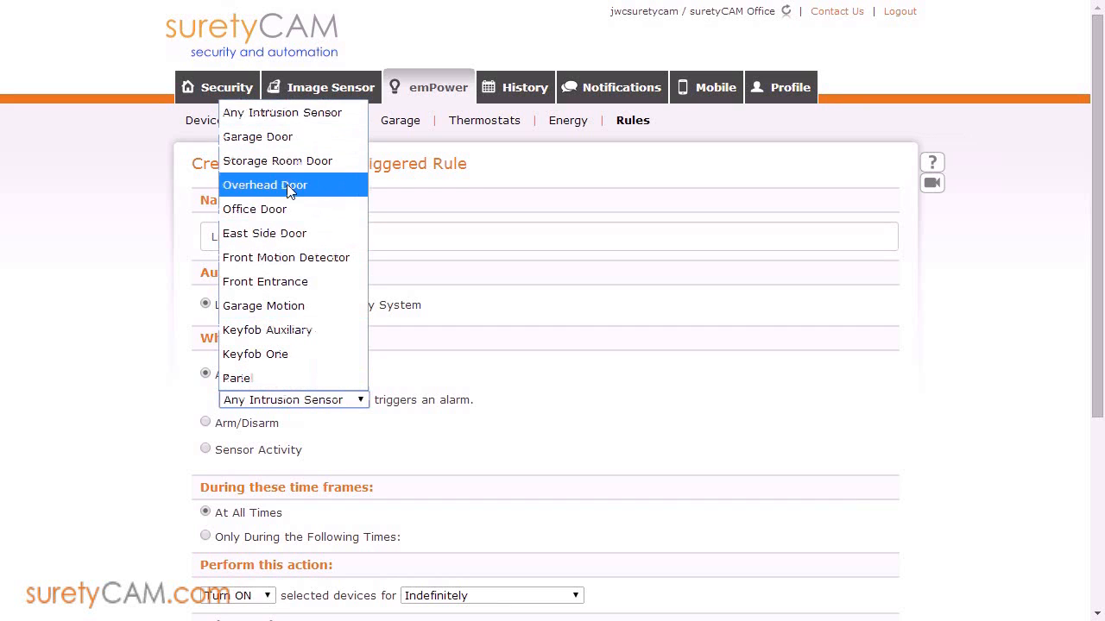
{"action": "mouse_move", "coordinate": [276, 233]}
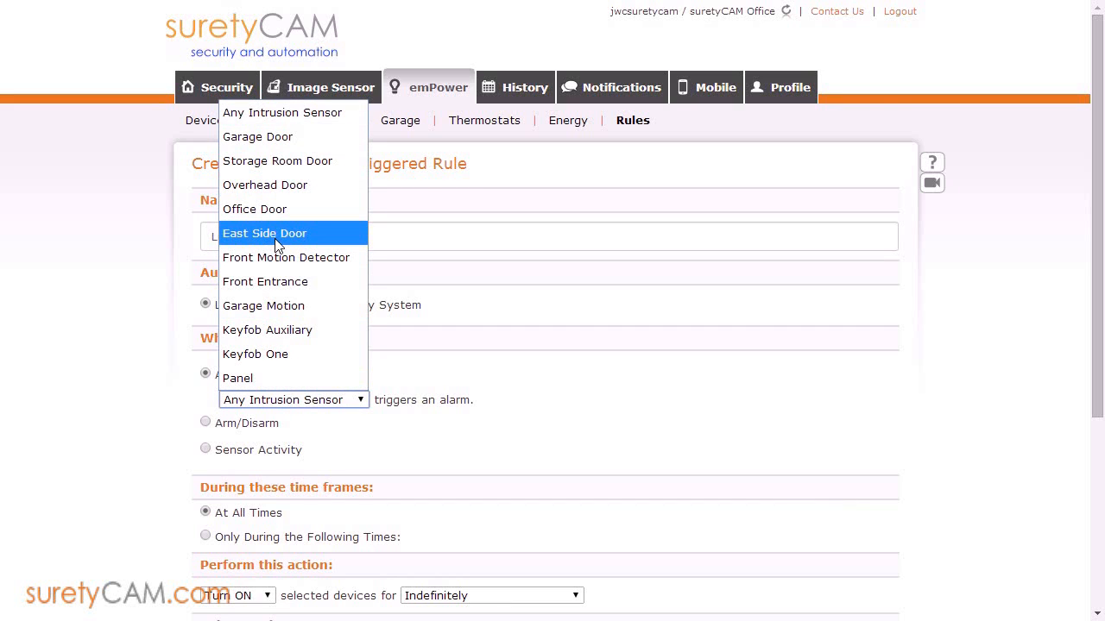
{"action": "mouse_move", "coordinate": [265, 185]}
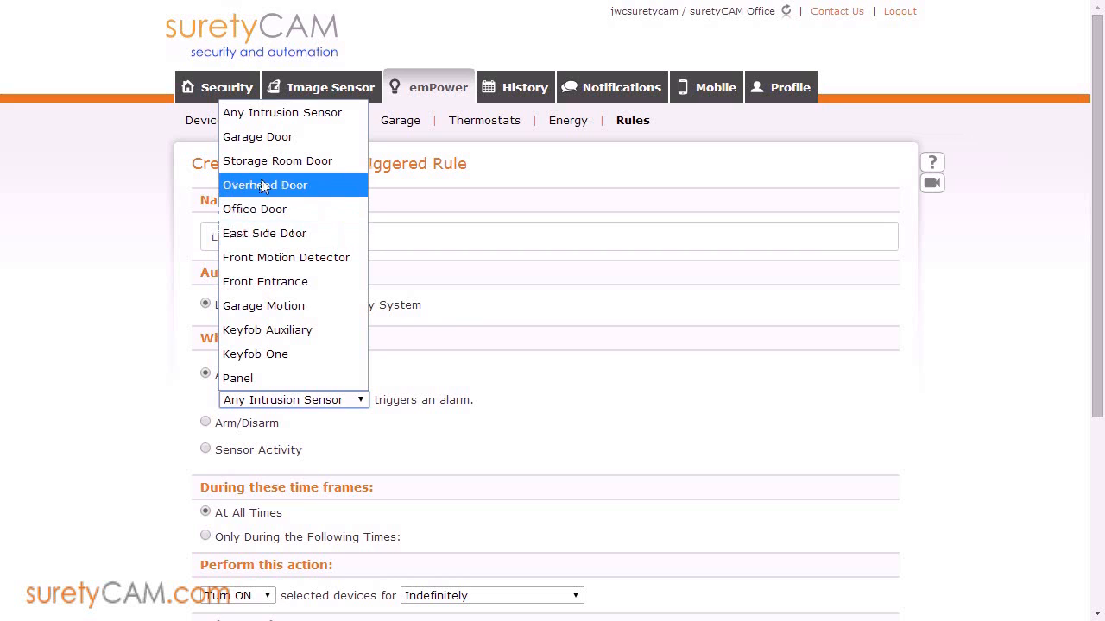
{"action": "mouse_move", "coordinate": [300, 201]}
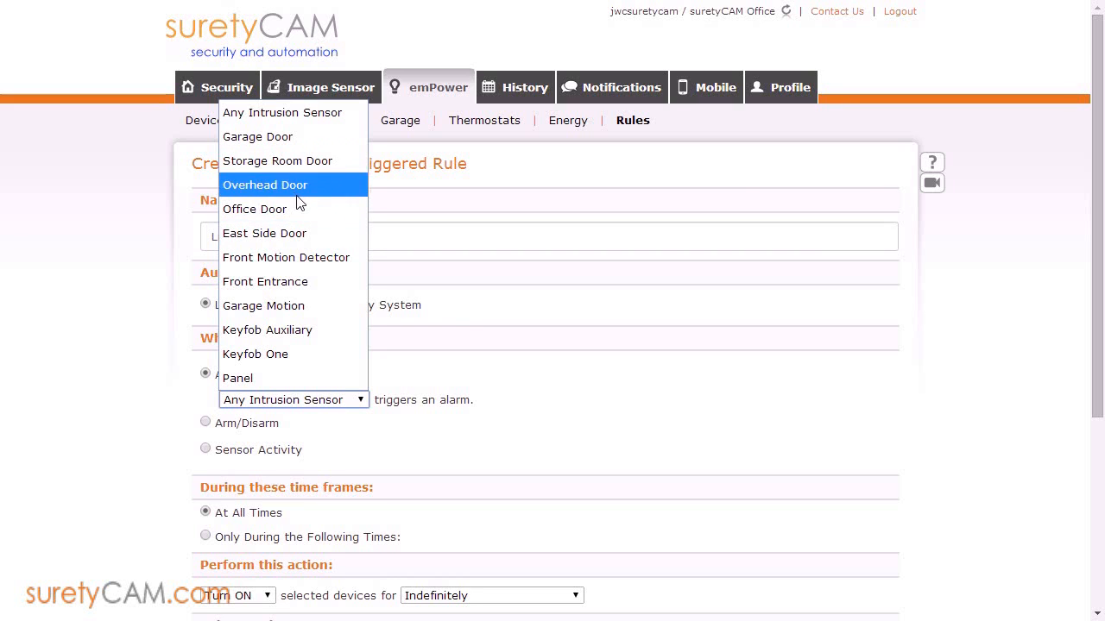
{"action": "mouse_move", "coordinate": [282, 113]}
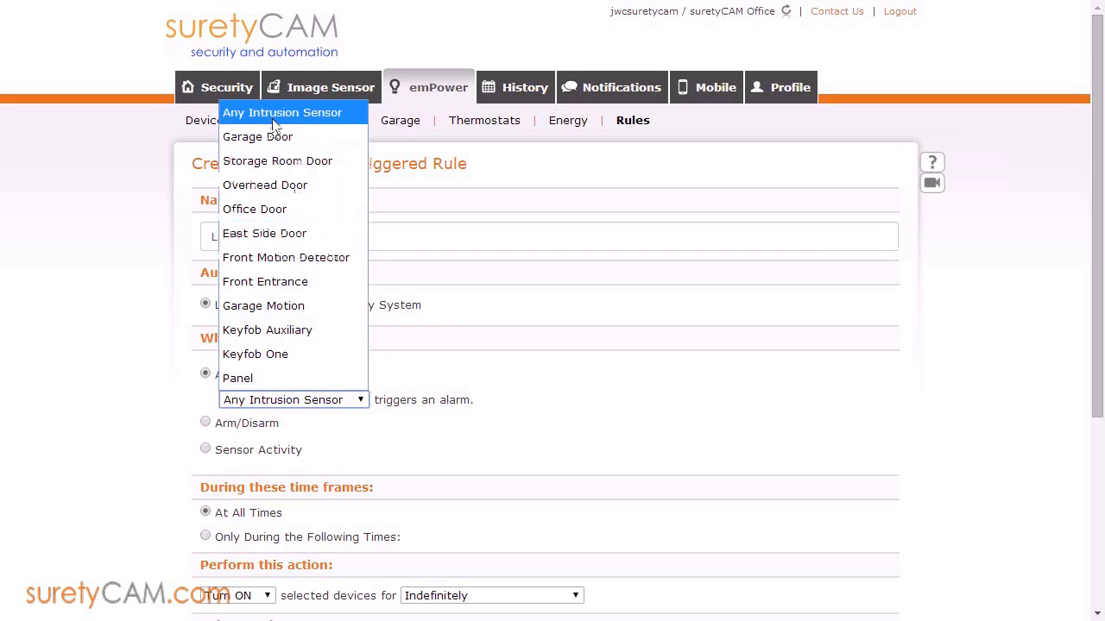
{"action": "left_click", "coordinate": [282, 112]}
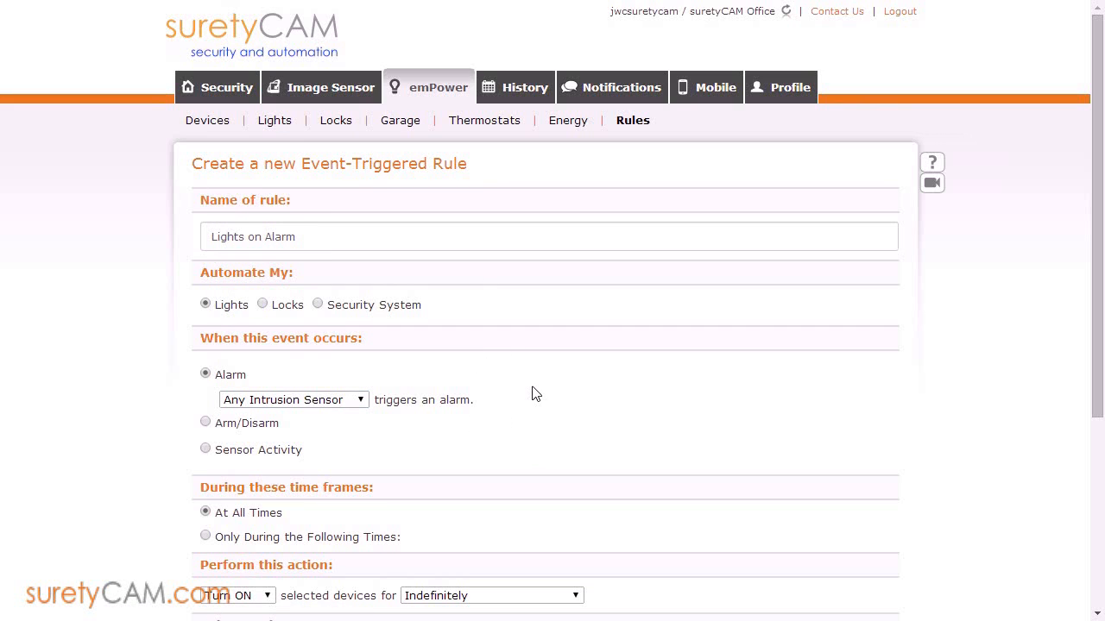
{"action": "mouse_move", "coordinate": [516, 398]}
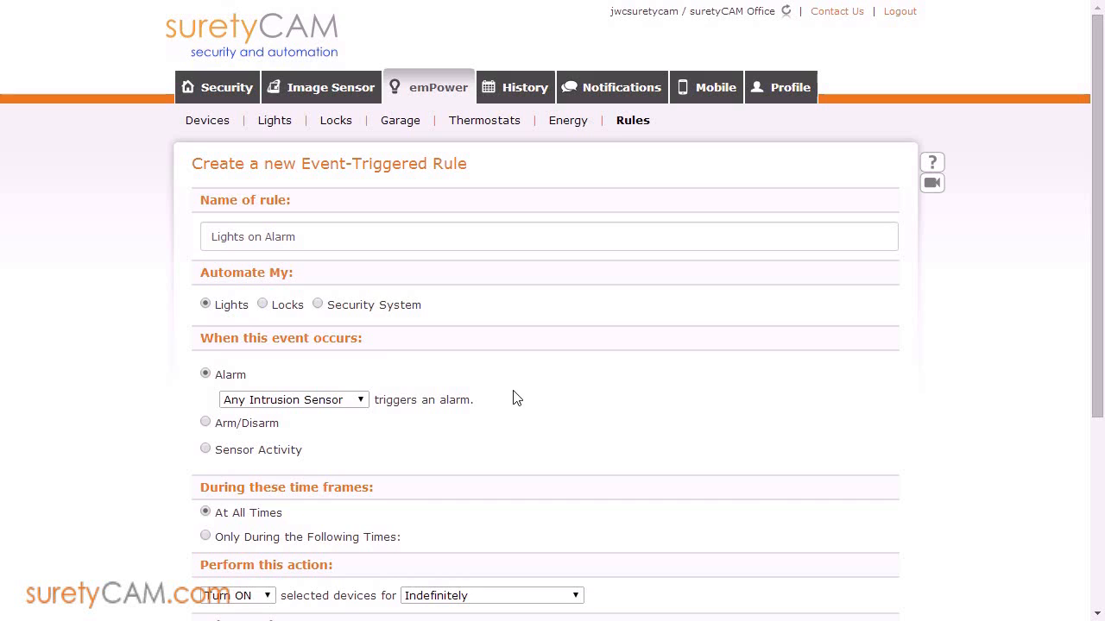
- Restrict the rule to specific times on every day, starting at 7:30 pm
{"action": "scroll", "scroll_direction": "down", "scroll_amount": 3}
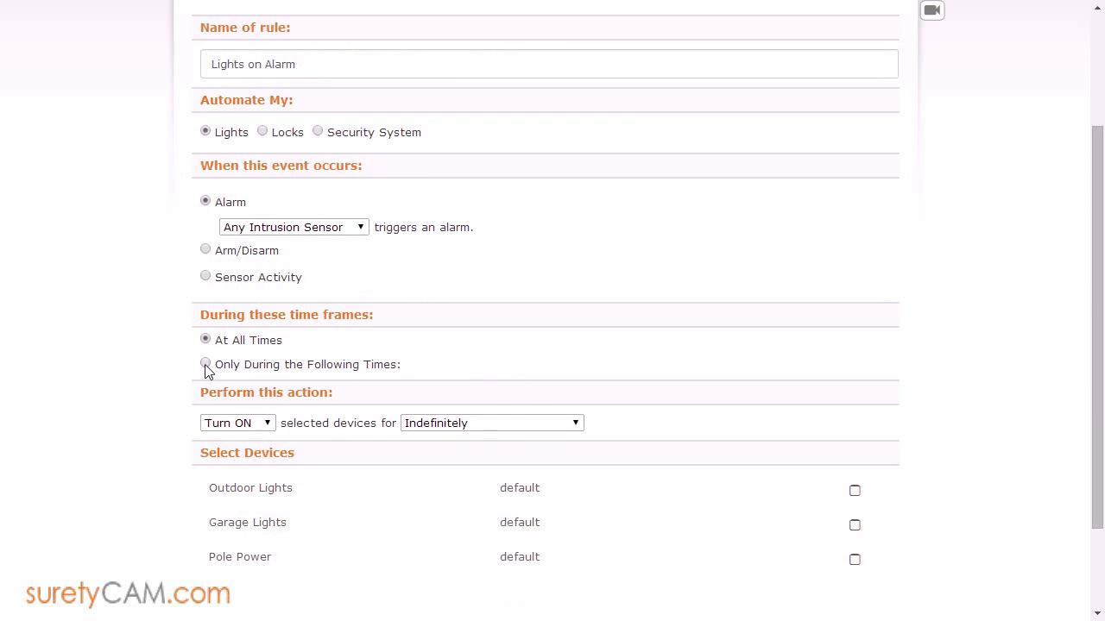
{"action": "left_click", "coordinate": [206, 363]}
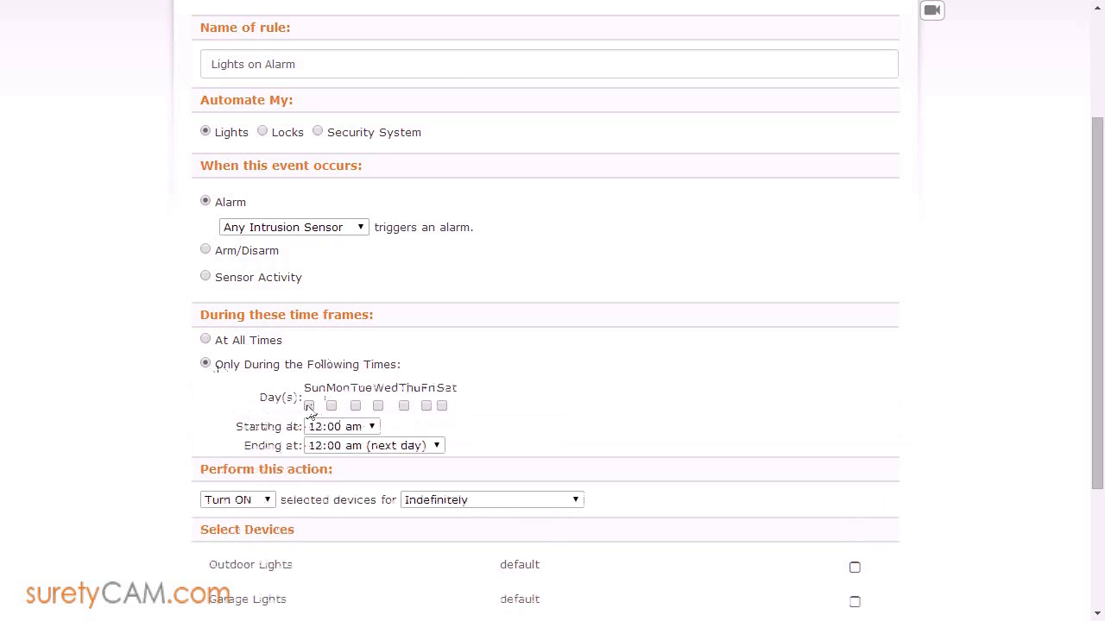
{"action": "left_click", "coordinate": [378, 405]}
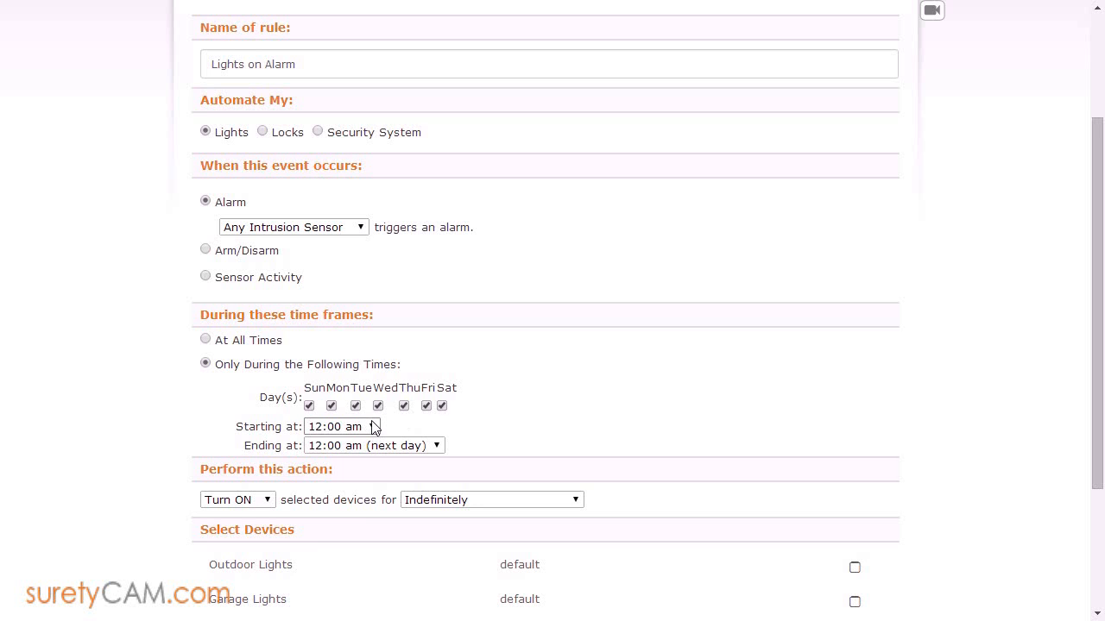
{"action": "left_click", "coordinate": [341, 426]}
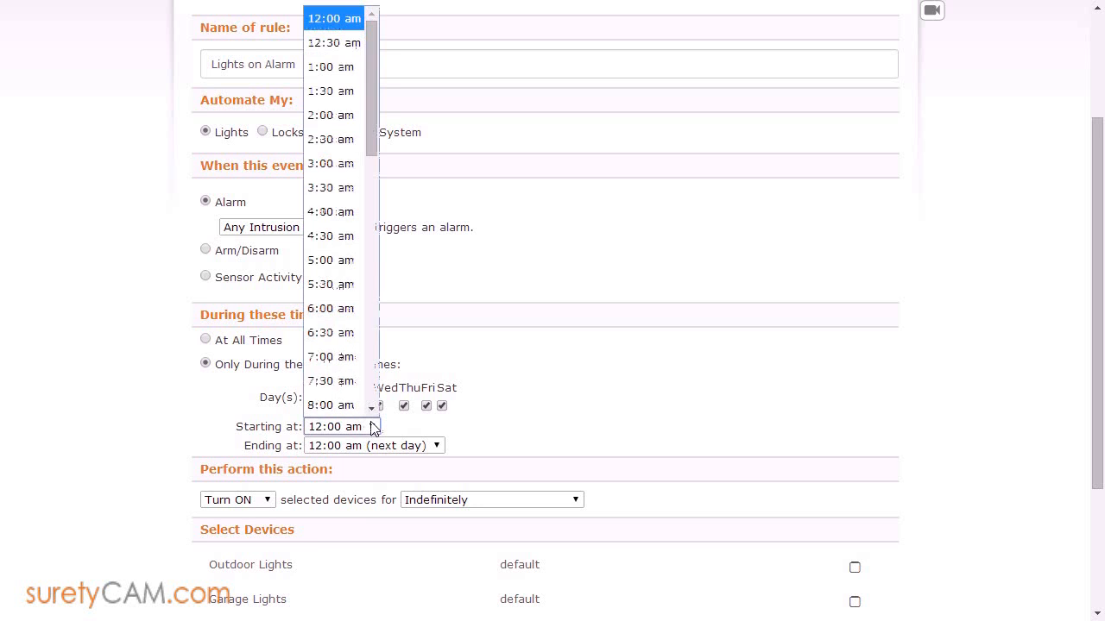
{"action": "scroll", "scroll_direction": "down", "scroll_amount": 3}
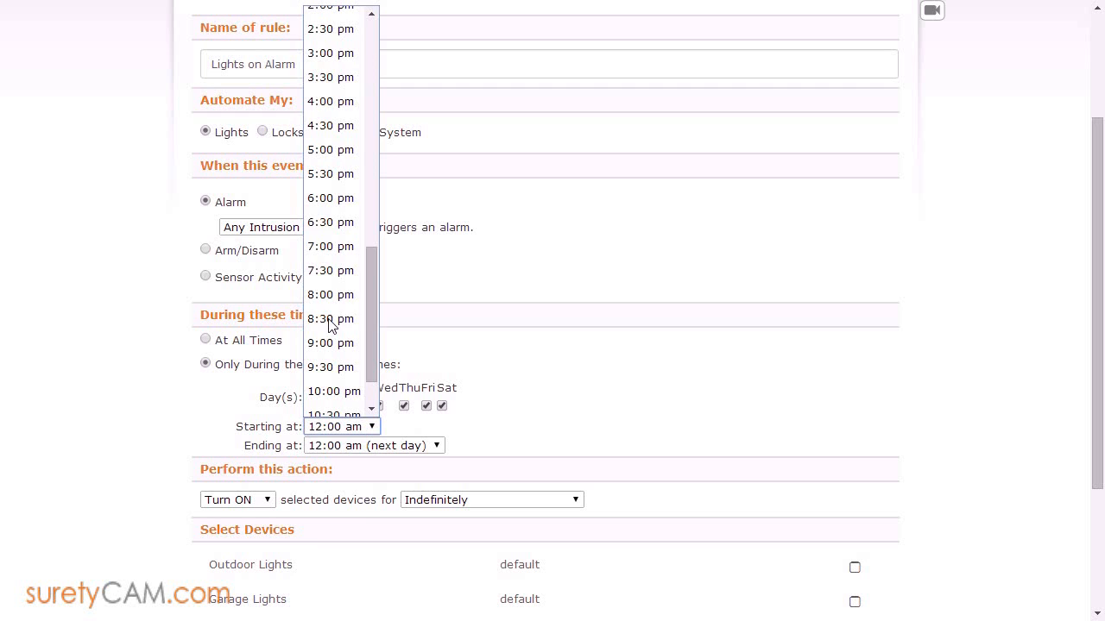
{"action": "left_click", "coordinate": [330, 270]}
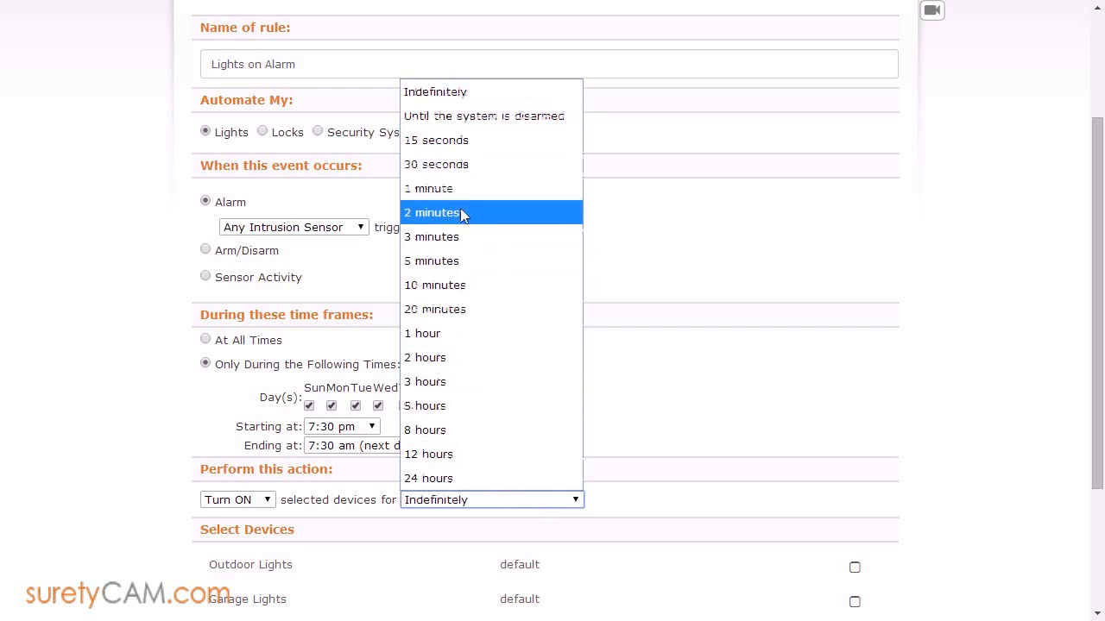
{"action": "mouse_move", "coordinate": [464, 92]}
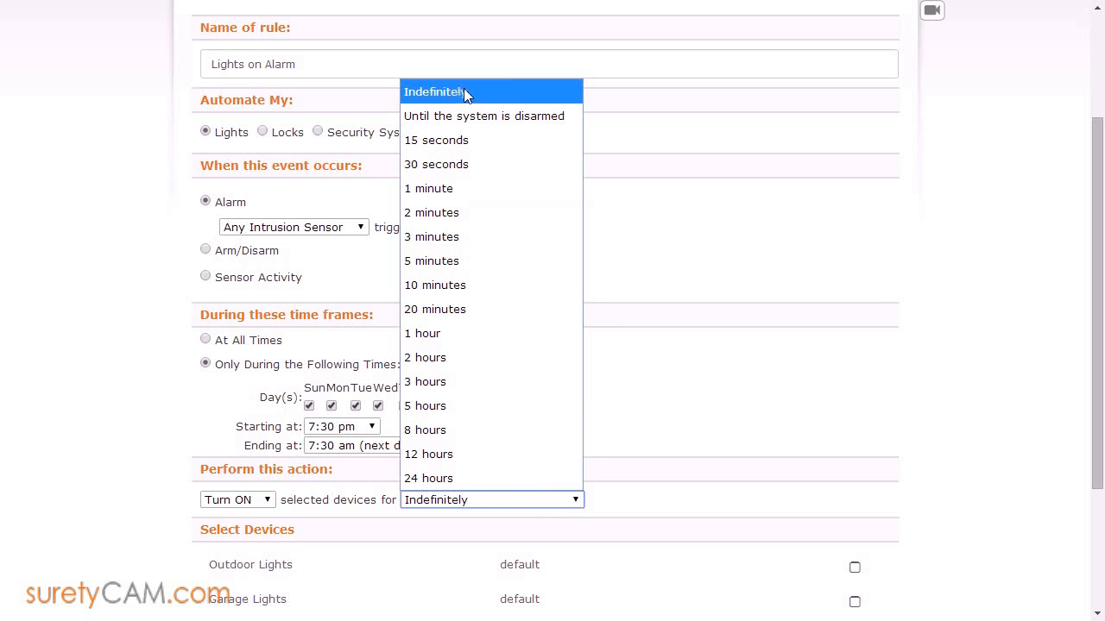
{"action": "mouse_move", "coordinate": [427, 116]}
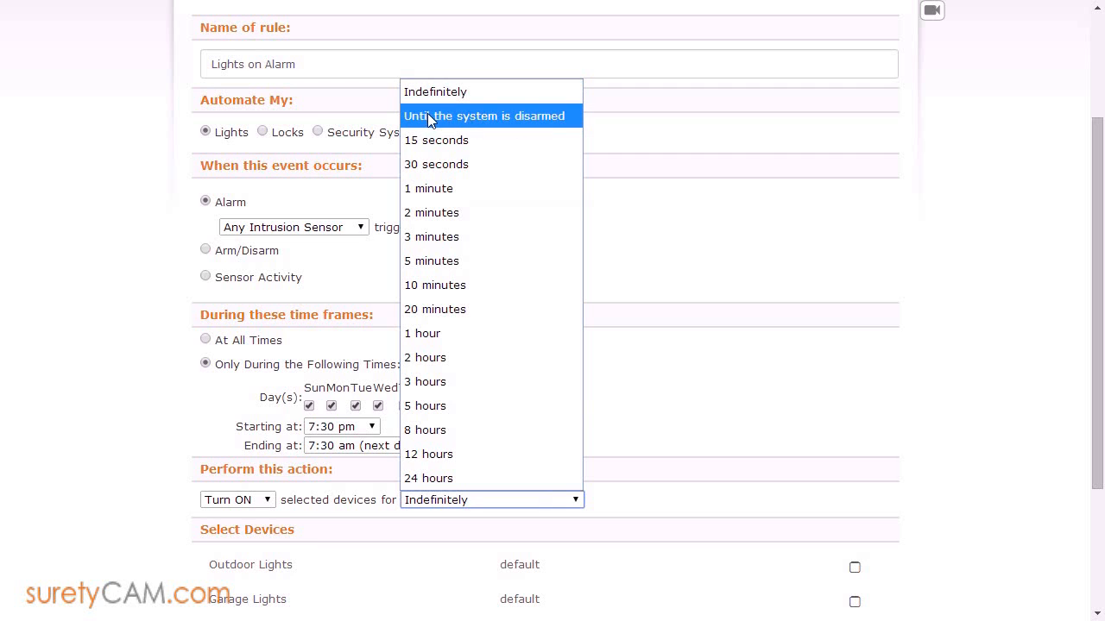
{"action": "mouse_move", "coordinate": [471, 116]}
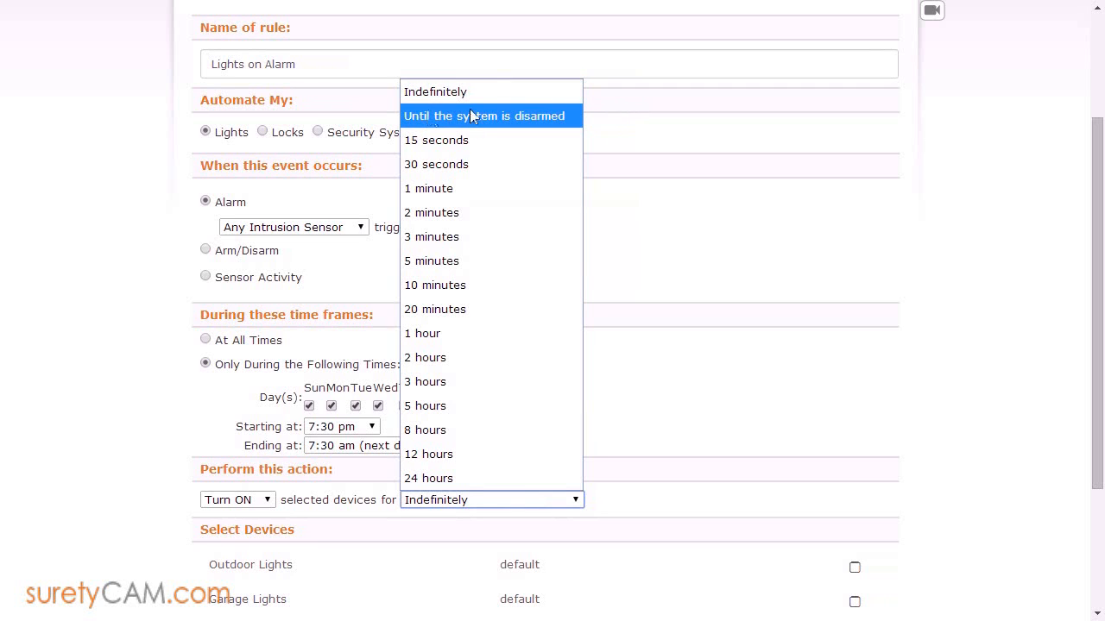
{"action": "mouse_move", "coordinate": [472, 91]}
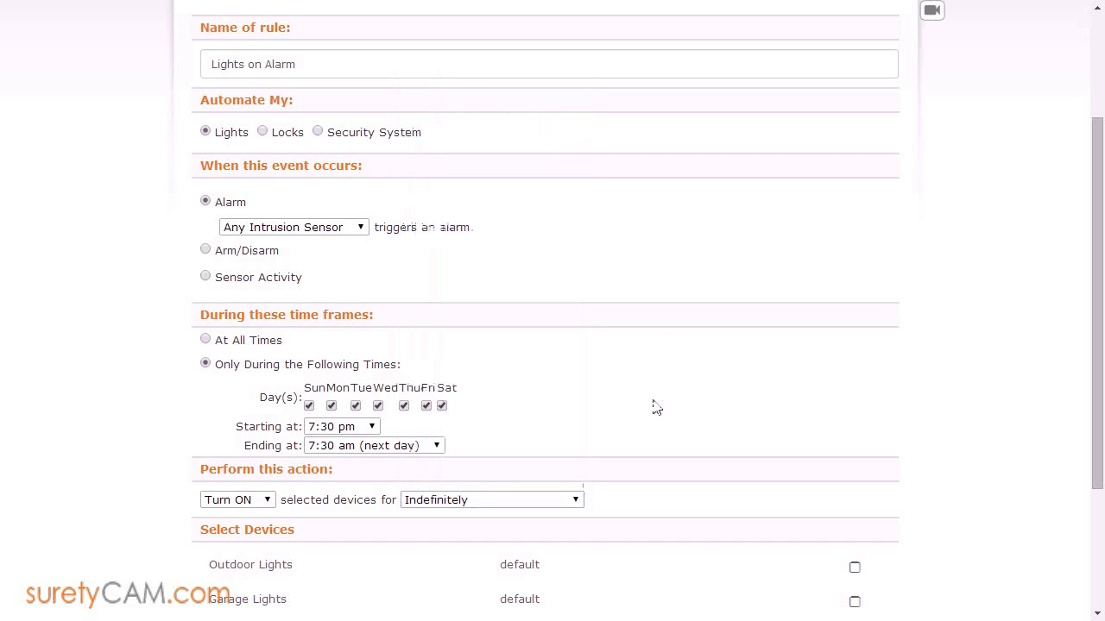
- Save the Lights on Alarm rule with Outdoor Lights, Garage Lights and Pole Power
{"action": "scroll", "scroll_direction": "down", "scroll_amount": 3}
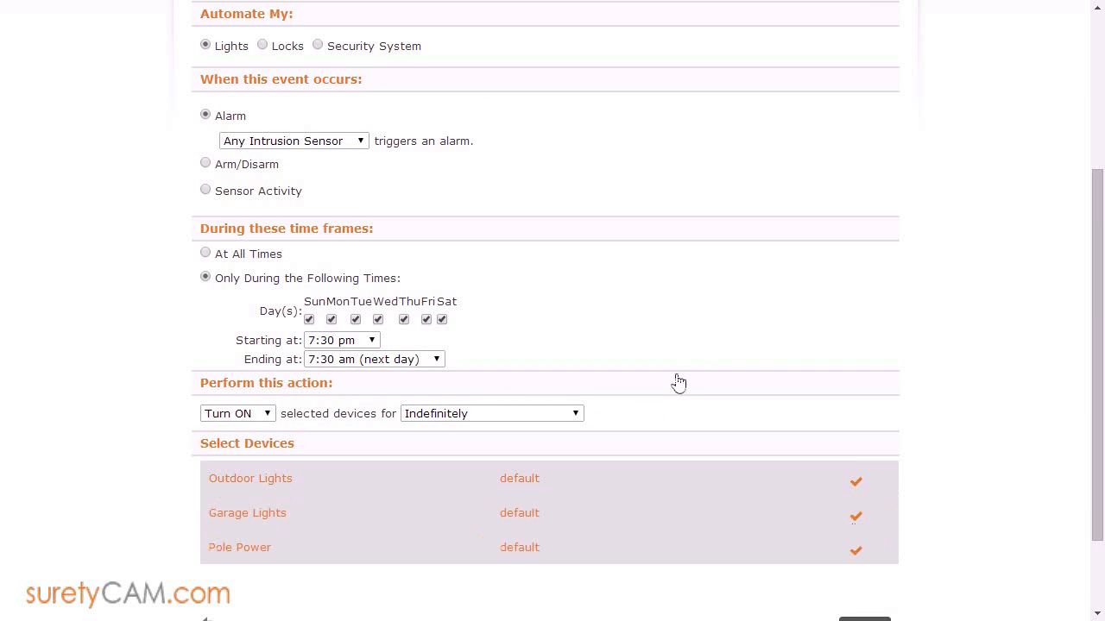
{"action": "mouse_move", "coordinate": [682, 381]}
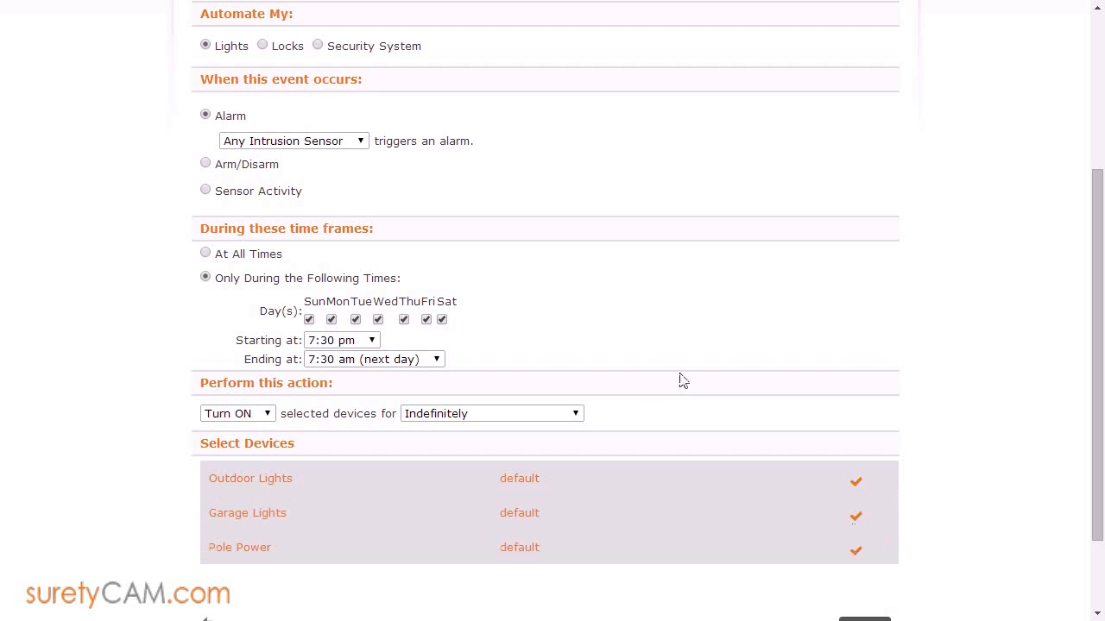
{"action": "mouse_move", "coordinate": [662, 378]}
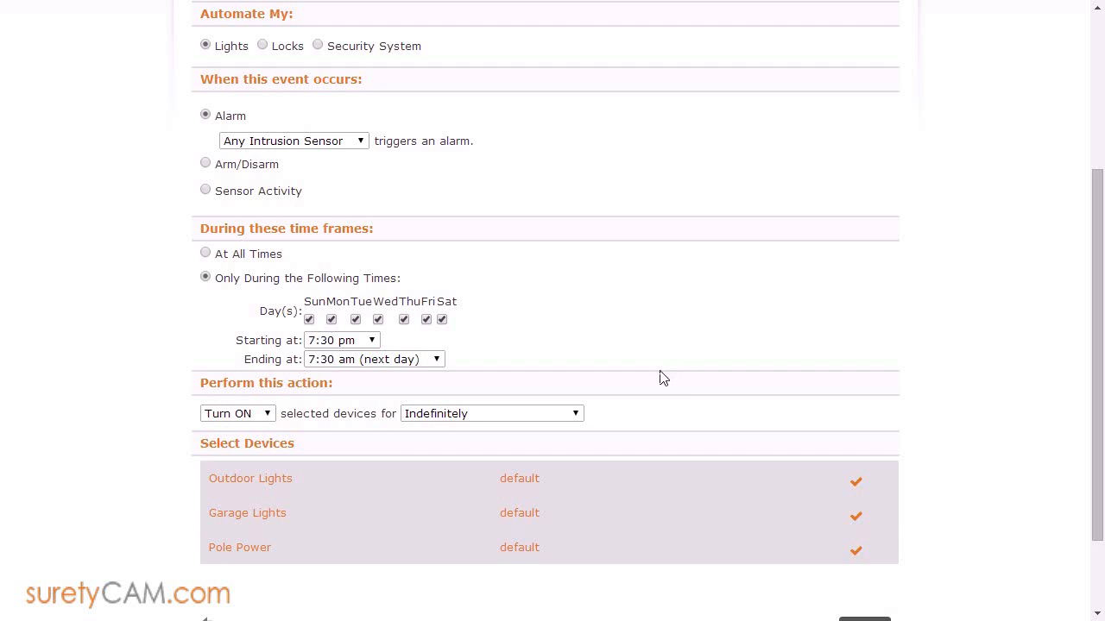
{"action": "scroll", "scroll_direction": "down", "scroll_amount": 3}
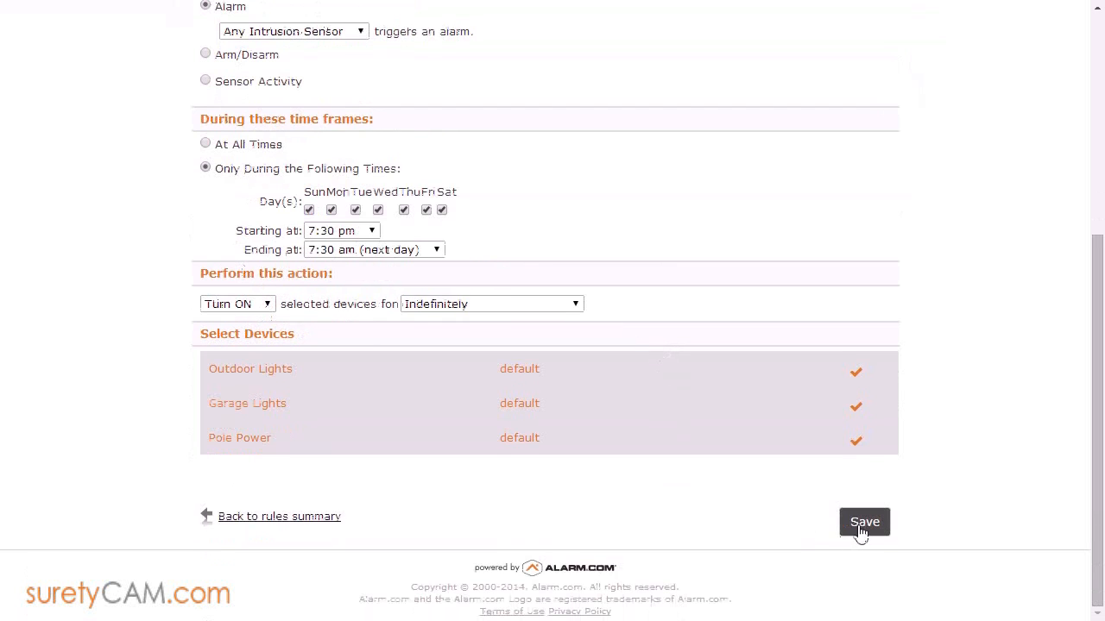
{"action": "left_click", "coordinate": [864, 522]}
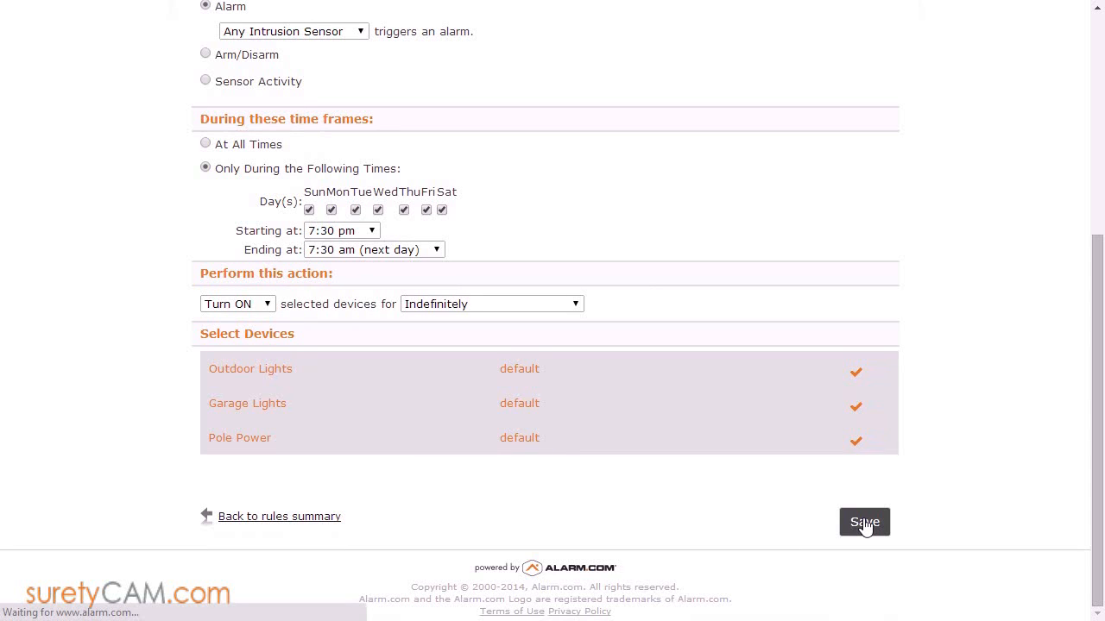
{"action": "left_click", "coordinate": [864, 522]}
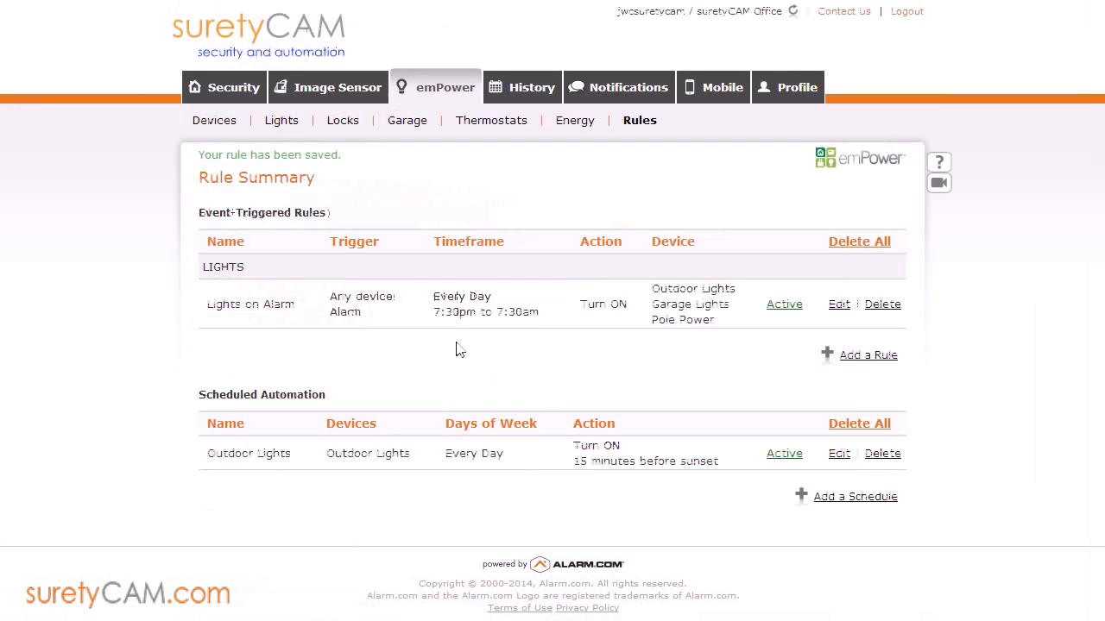